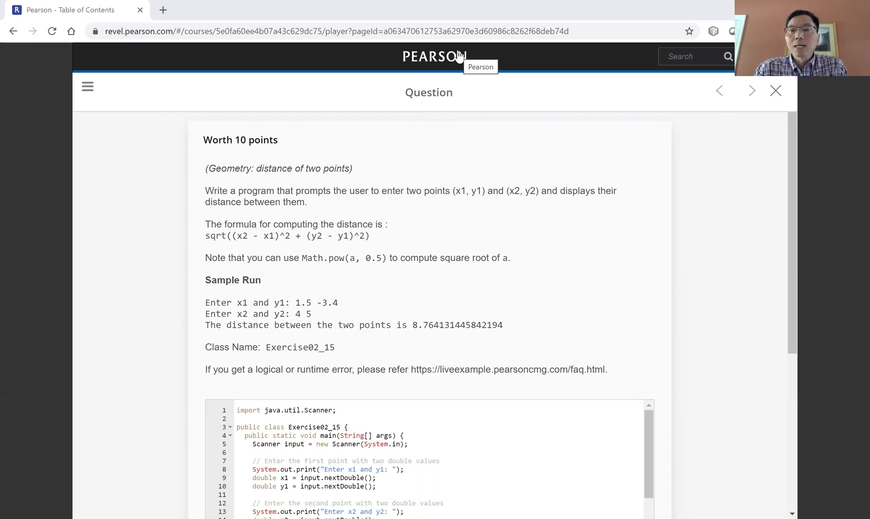
pyautogui.moveTo(54, 127)
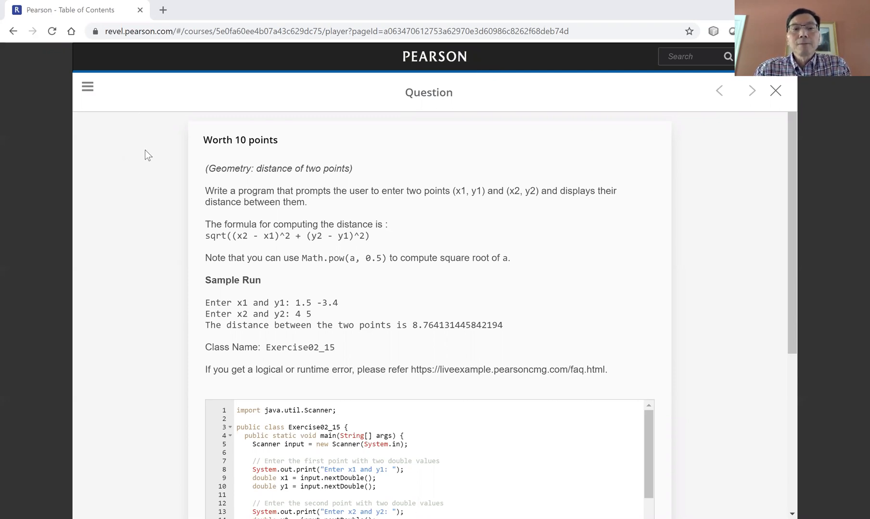
pyautogui.moveTo(220, 83)
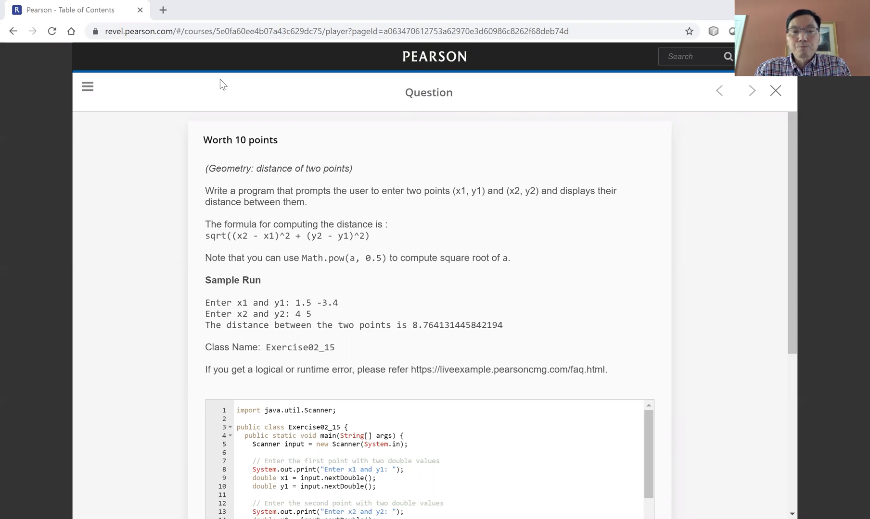
pyautogui.moveTo(379, 258)
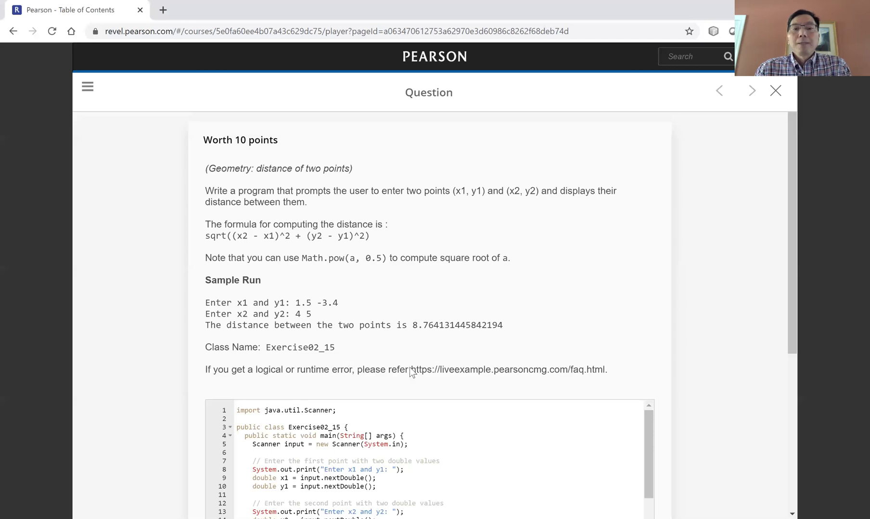
# - Select the whole FAQ web address in the Exercise02_15 question text
pyautogui.doubleClick(451, 369)
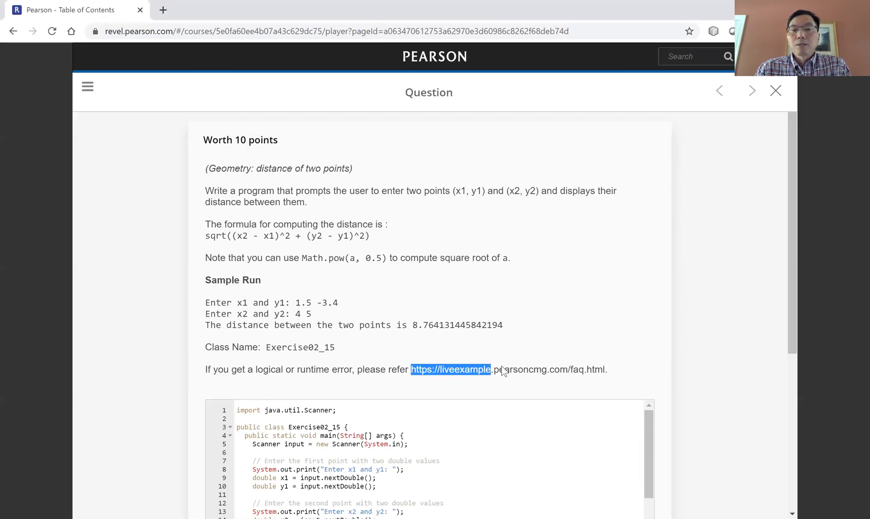
pyautogui.moveTo(490, 369); pyautogui.dragTo(607, 370)
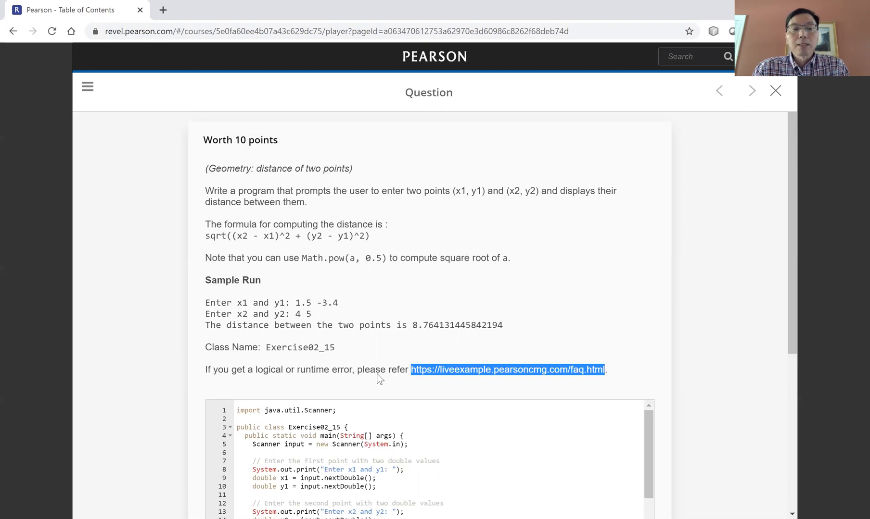
pyautogui.moveTo(343, 273)
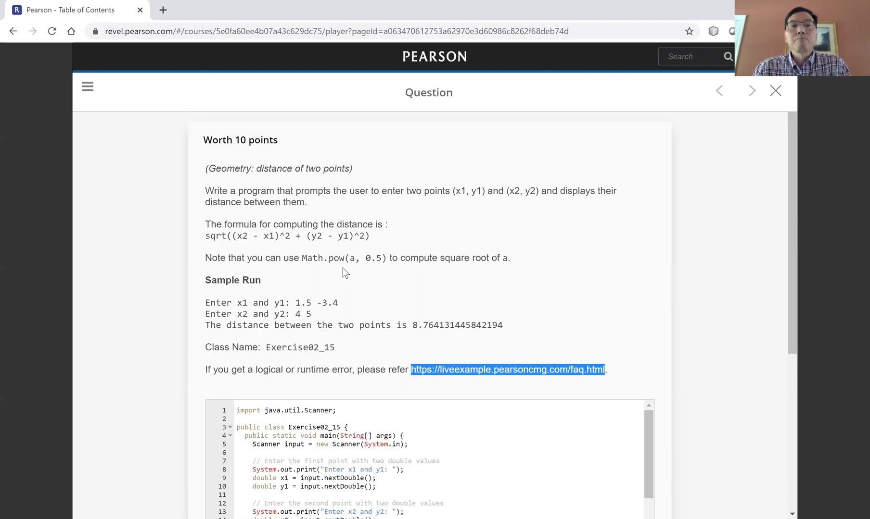
pyautogui.moveTo(374, 267)
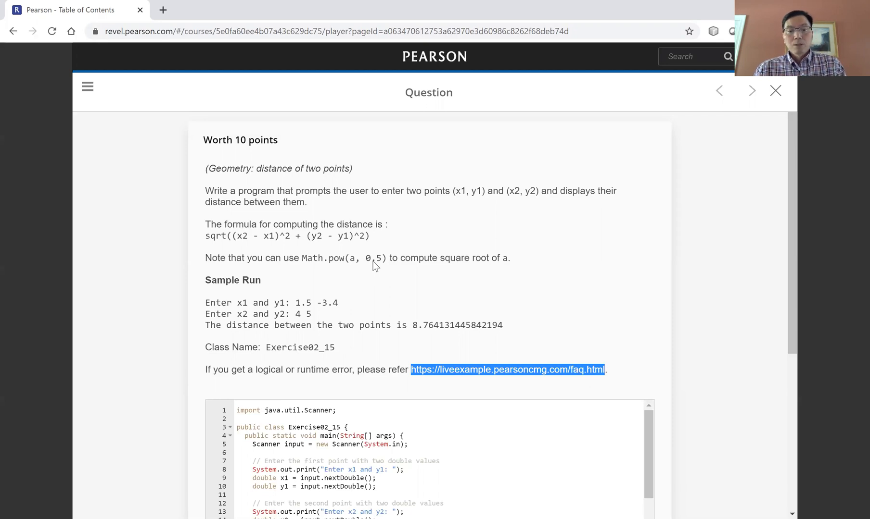
pyautogui.moveTo(313, 79)
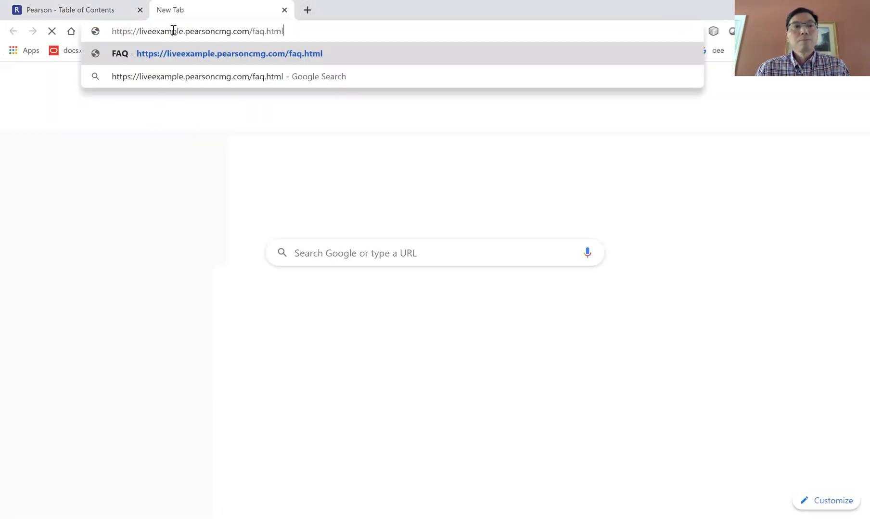
# - Load the pasted LiveExample FAQ address in the new tab
pyautogui.press('Enter')
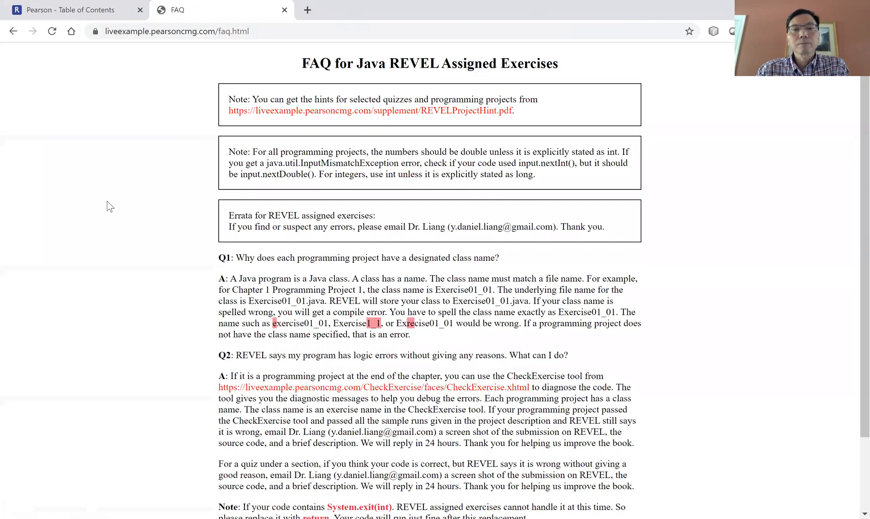
pyautogui.moveTo(180, 230)
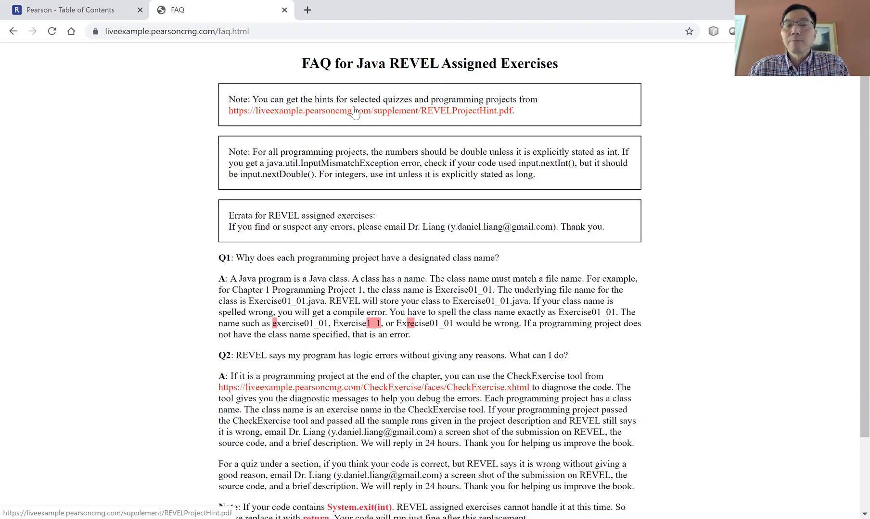
pyautogui.moveTo(331, 113)
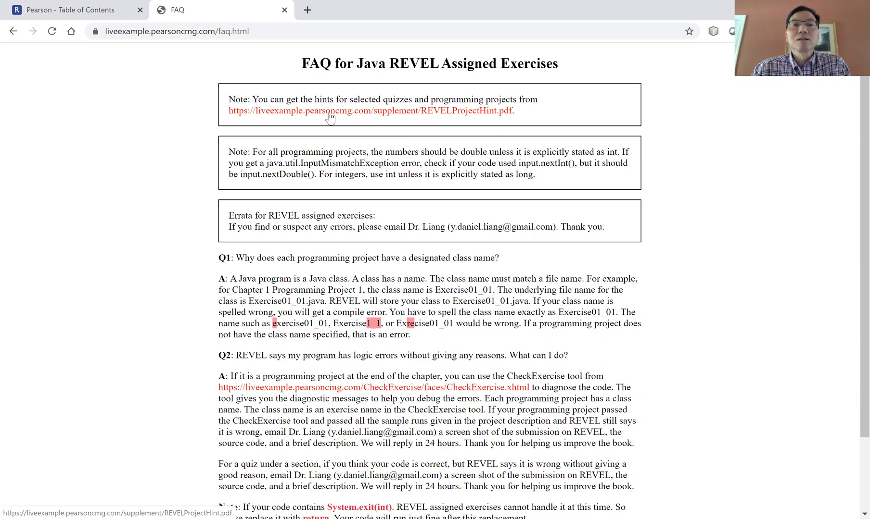
pyautogui.moveTo(333, 118)
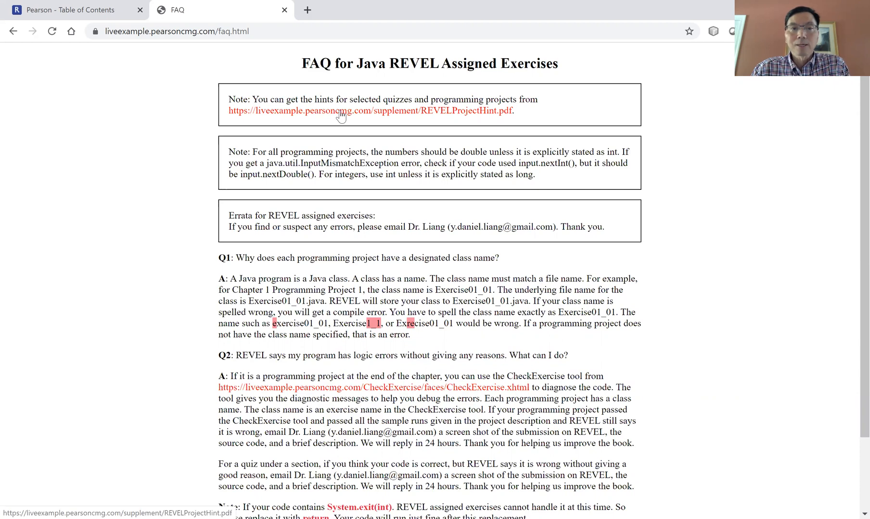
# - Open REVELProjectHint.pdf, follow the new Java Revel book hint to JavaHint2.pdf and read its chapter hints
pyautogui.click(370, 111)
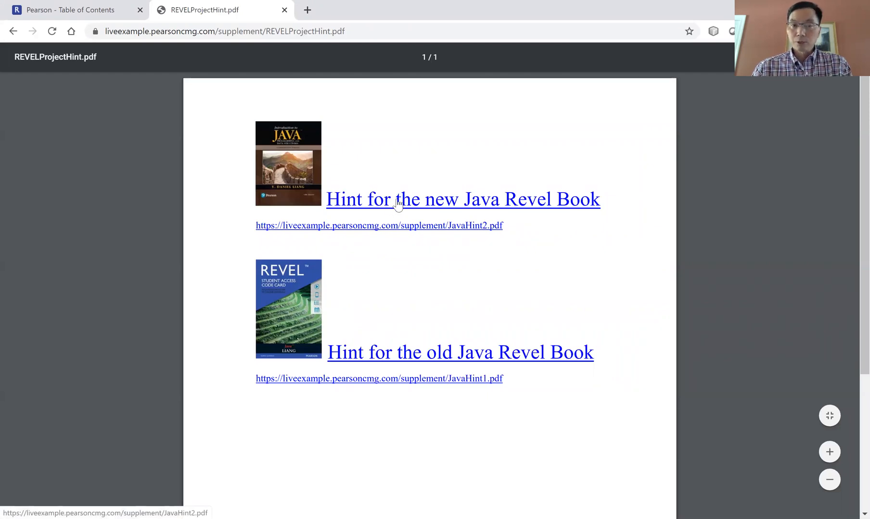
pyautogui.click(461, 200)
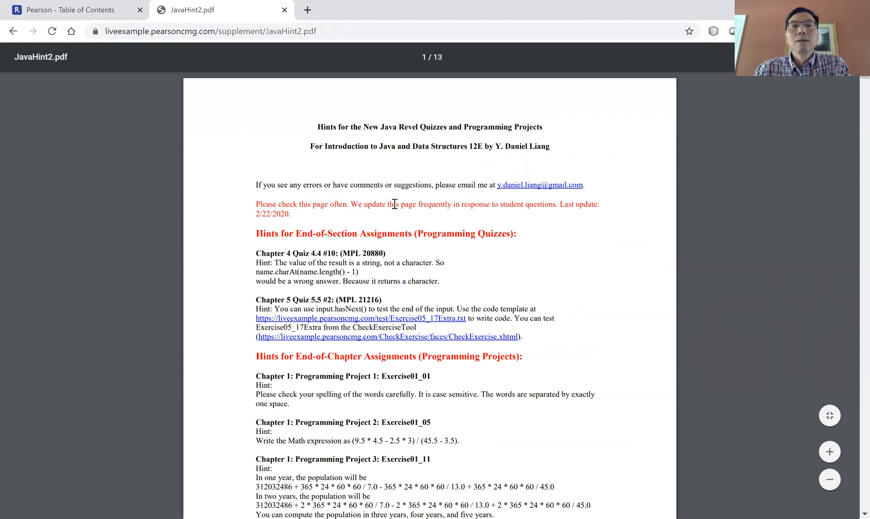
pyautogui.moveTo(481, 168)
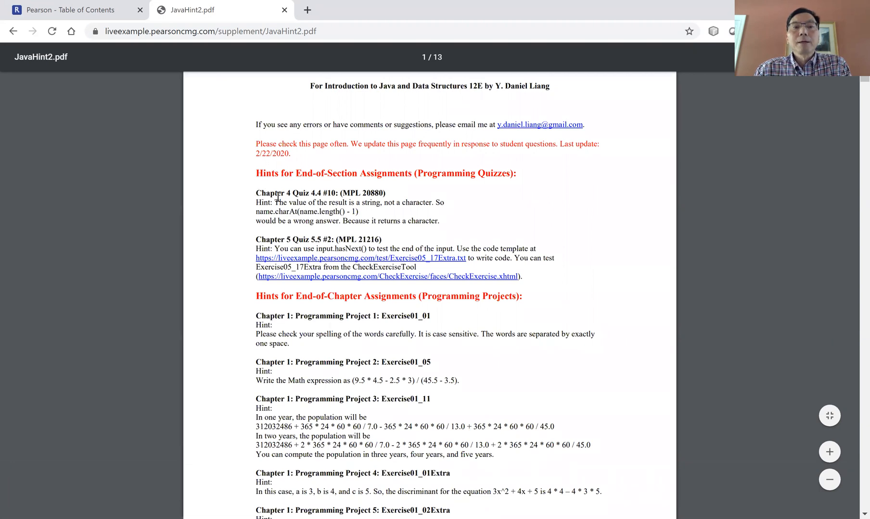
pyautogui.moveTo(256, 193); pyautogui.dragTo(324, 202)
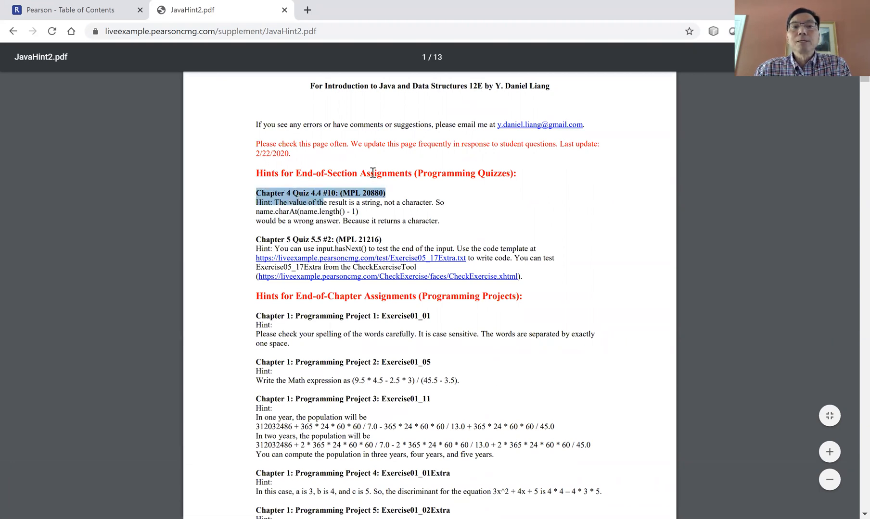
pyautogui.moveTo(417, 182)
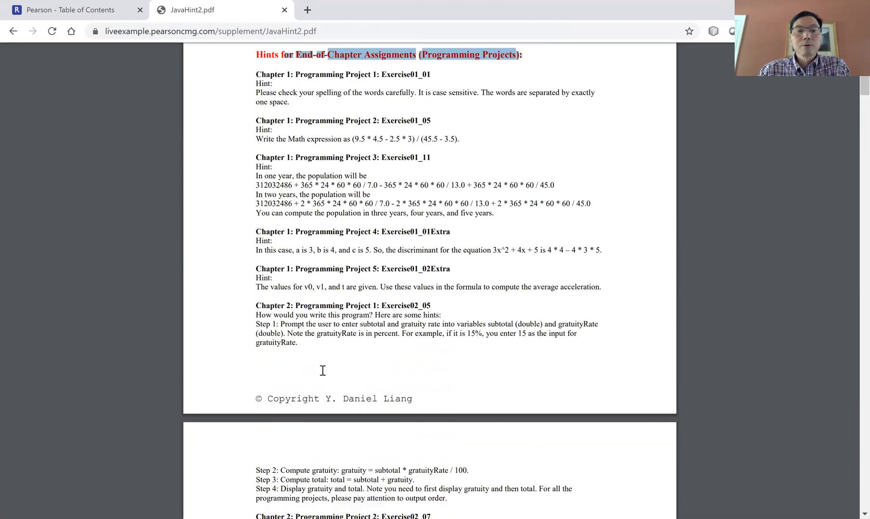
pyautogui.scroll(-3)
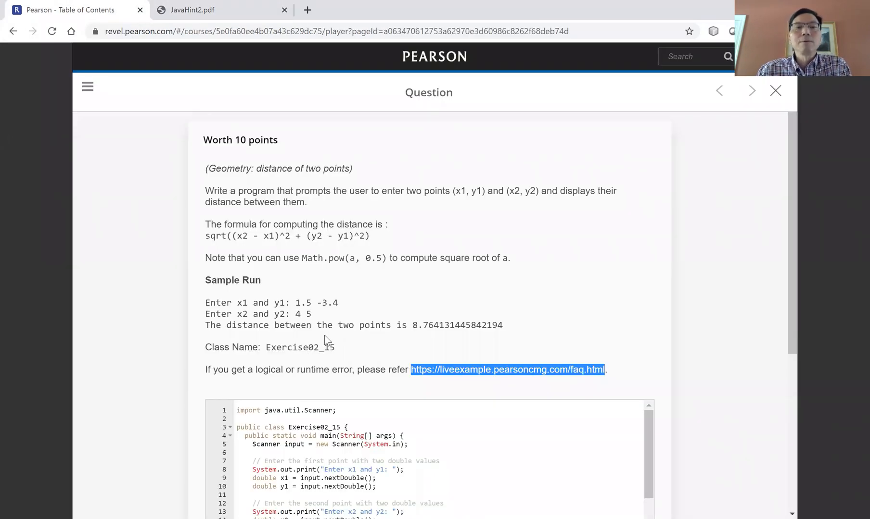
# - Submit the Exercise02_15 code and read the Code Analysis logic-error result
pyautogui.scroll(-3)
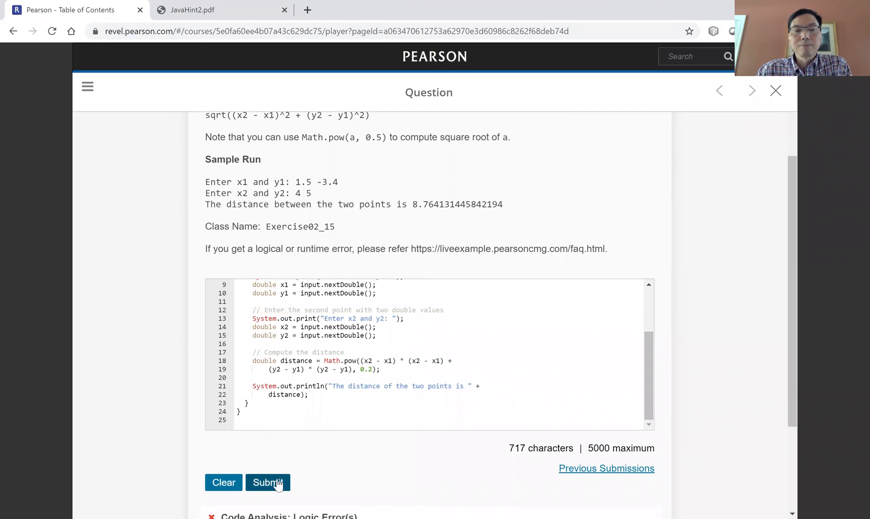
pyautogui.click(267, 483)
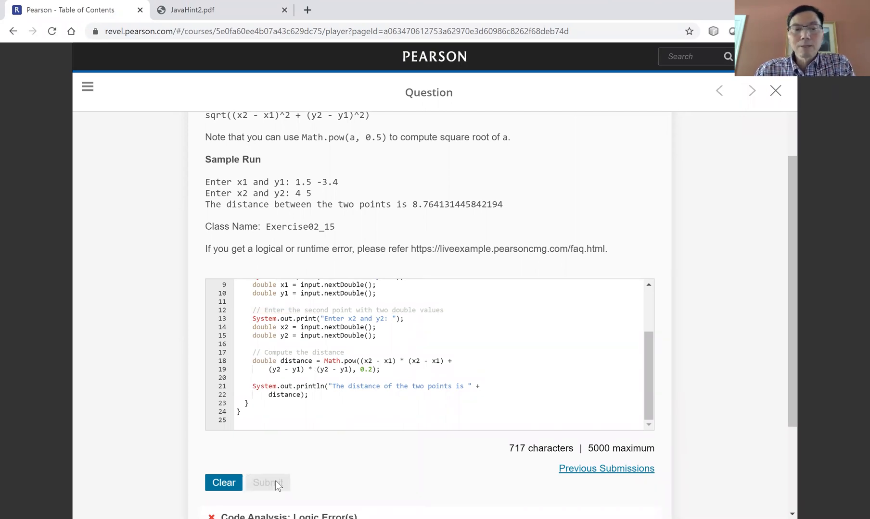
pyautogui.moveTo(350, 475)
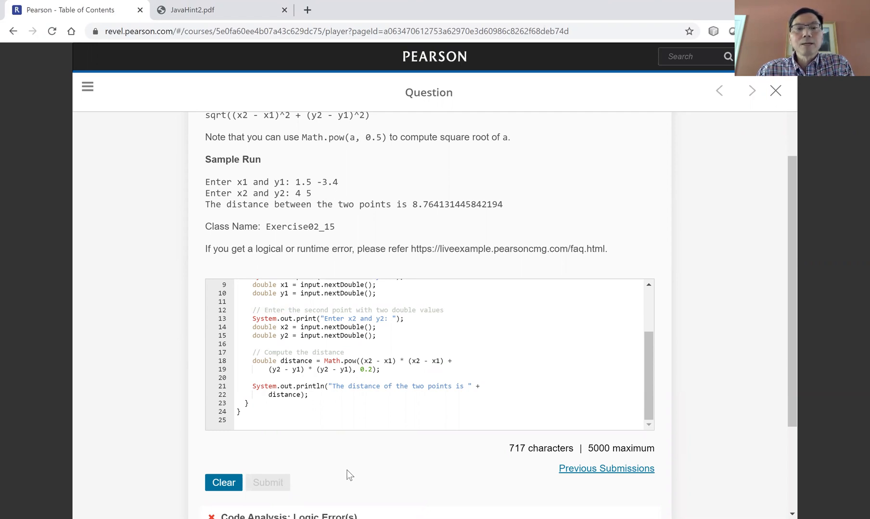
pyautogui.scroll(-3)
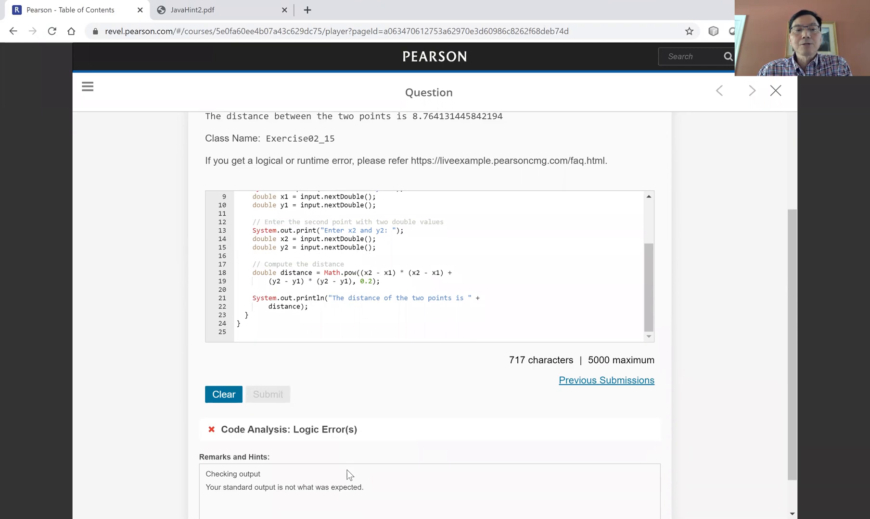
pyautogui.scroll(-3)
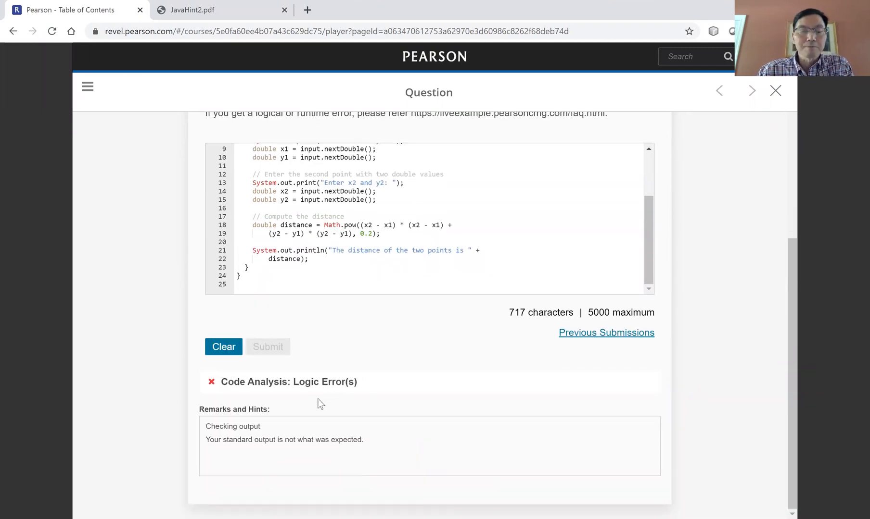
pyautogui.moveTo(240, 438)
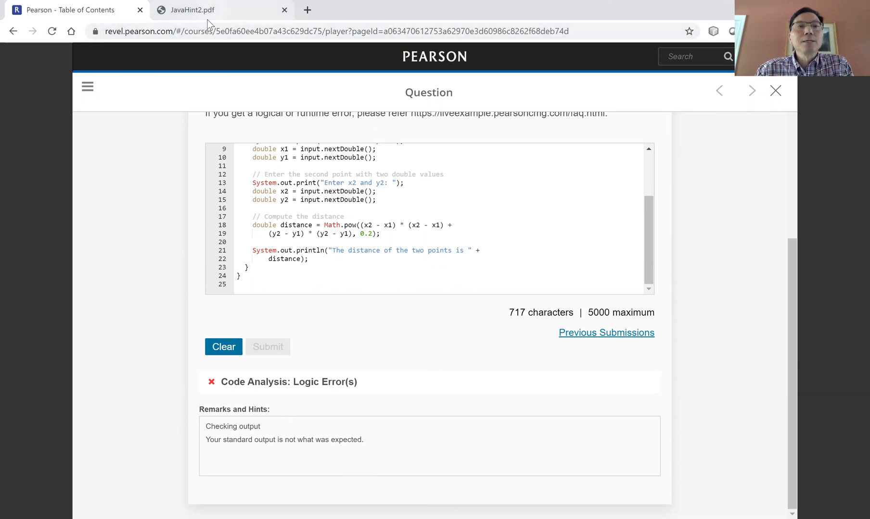
# - Go back from JavaHint2.pdf to faq.html showing Q2 on unexplained logic errors
pyautogui.click(220, 10)
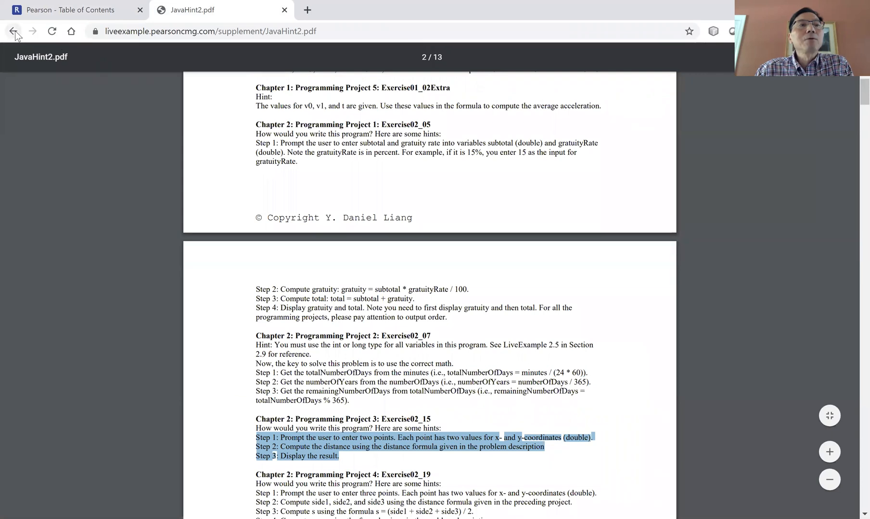
pyautogui.click(13, 31)
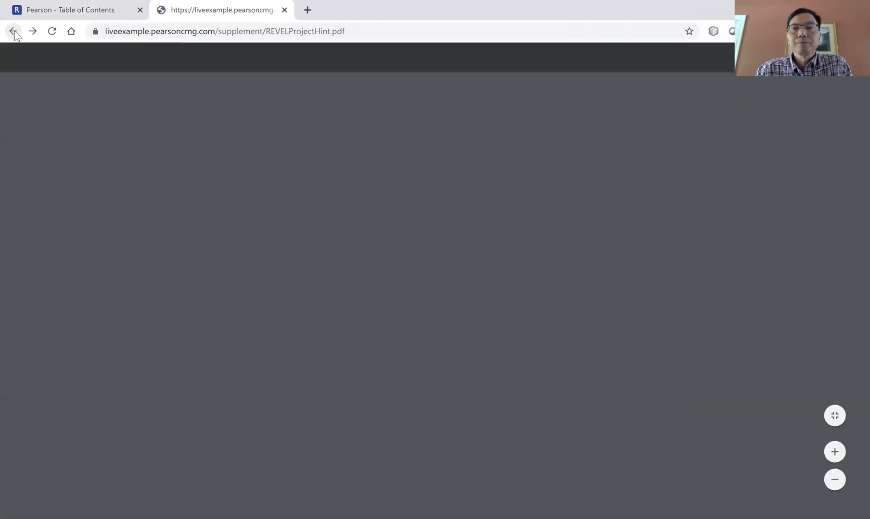
pyautogui.click(14, 31)
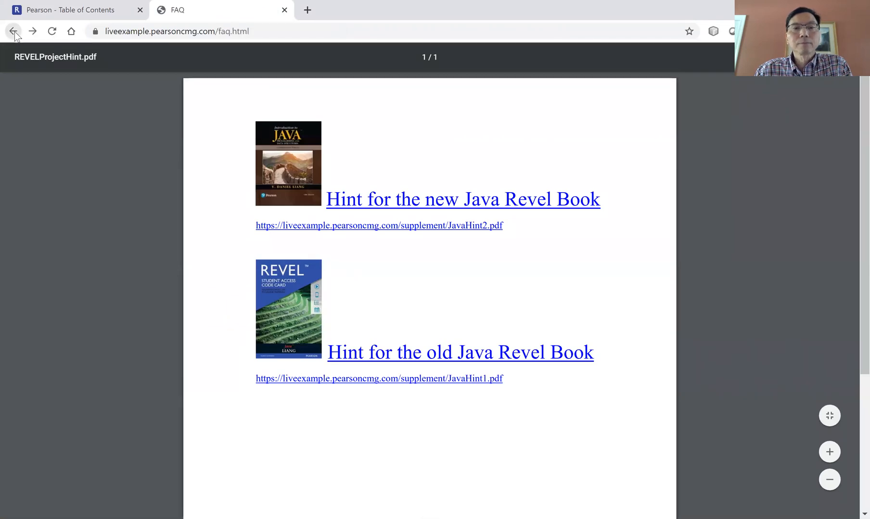
pyautogui.click(13, 30)
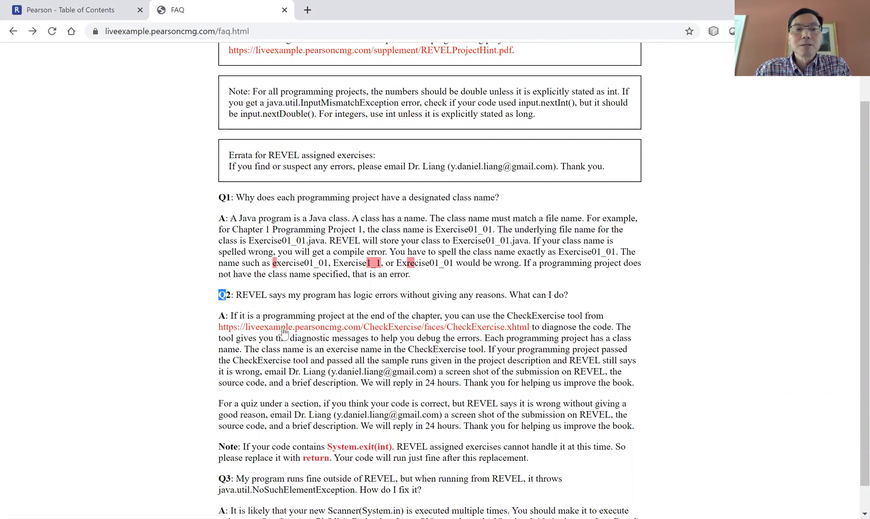
pyautogui.moveTo(285, 332)
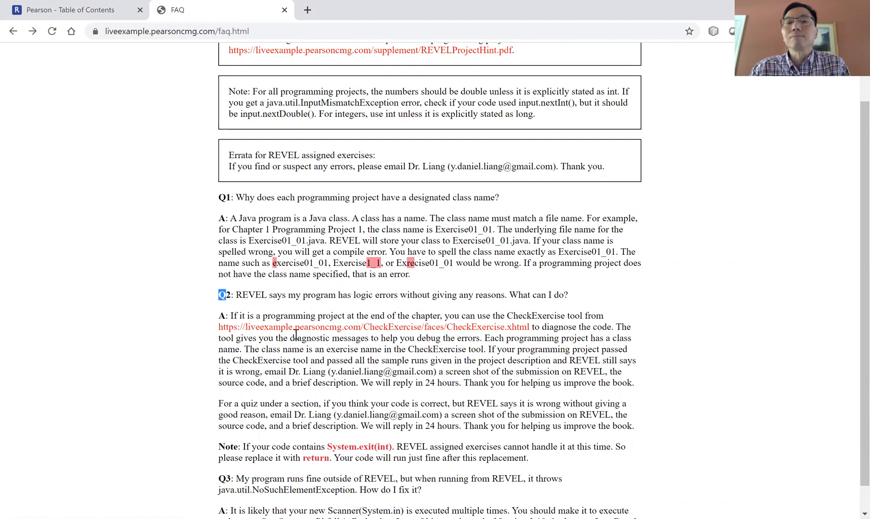
pyautogui.moveTo(393, 339)
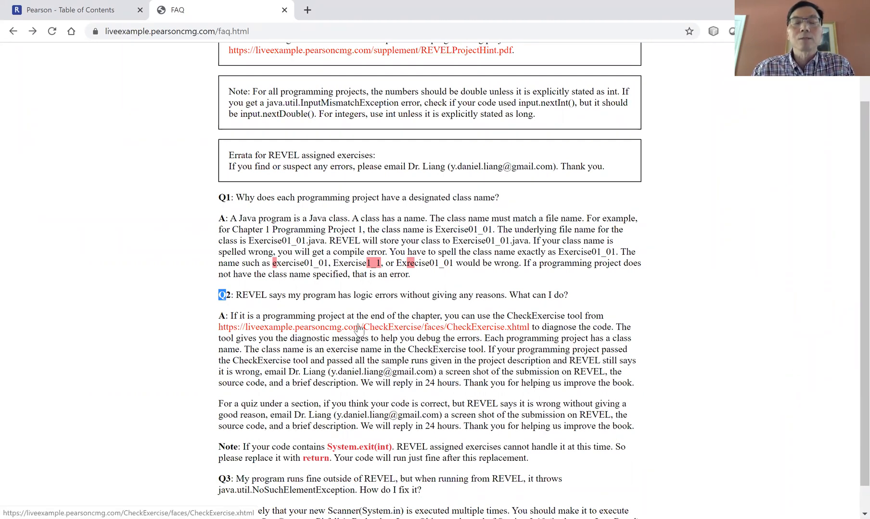
# - Launch CheckExercise from the FAQ answer and set it to Chapter 2, Exercise02_15
pyautogui.click(371, 326)
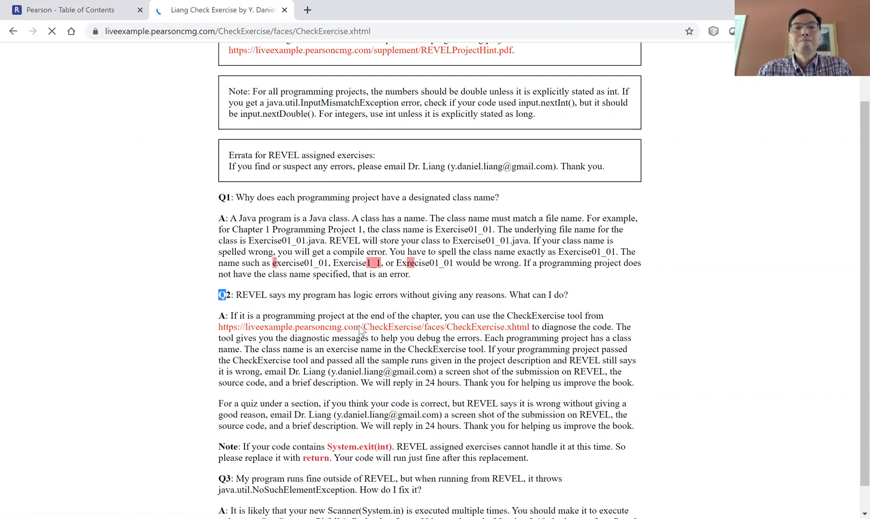
pyautogui.click(373, 326)
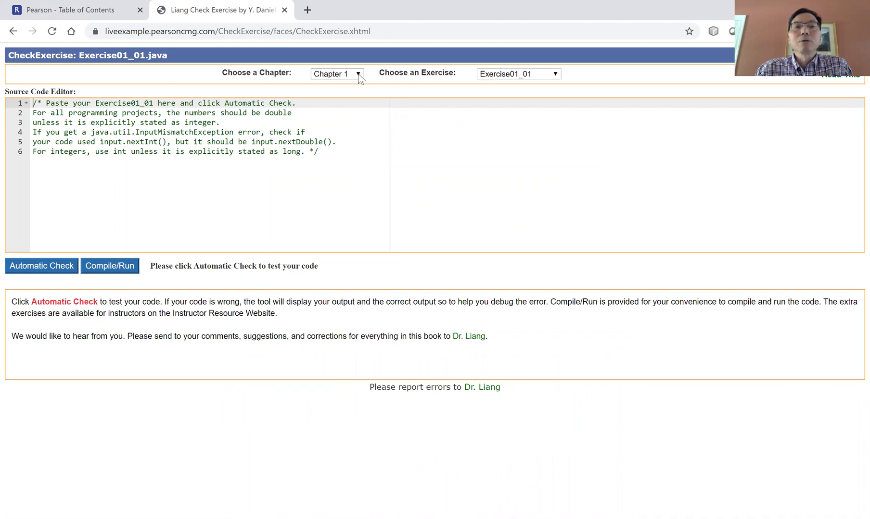
pyautogui.click(335, 74)
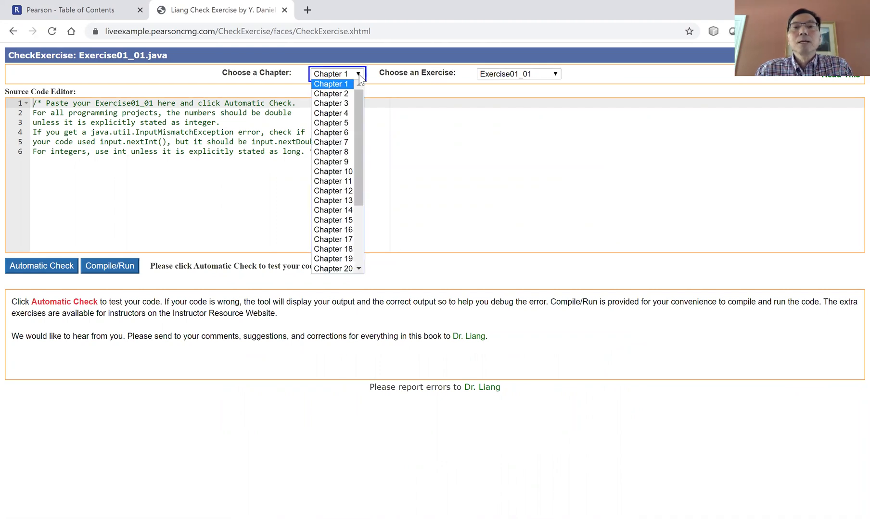
pyautogui.click(331, 93)
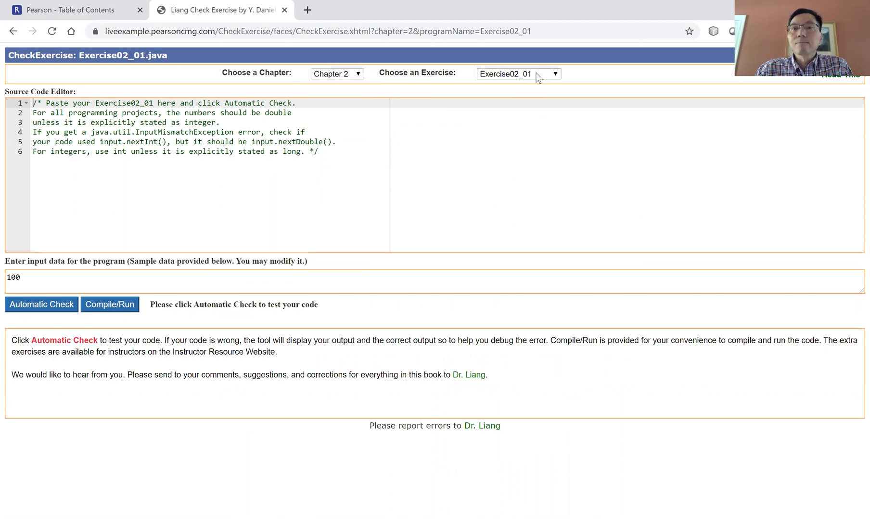
pyautogui.click(518, 74)
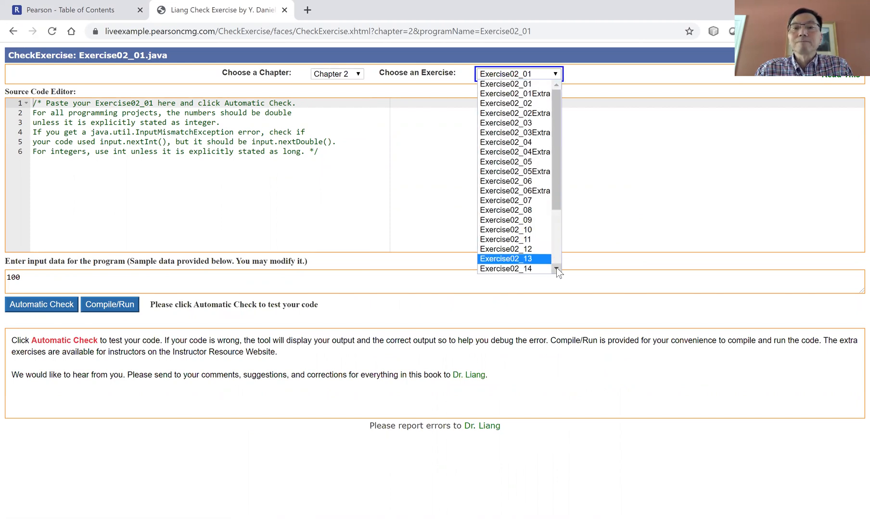
pyautogui.click(505, 269)
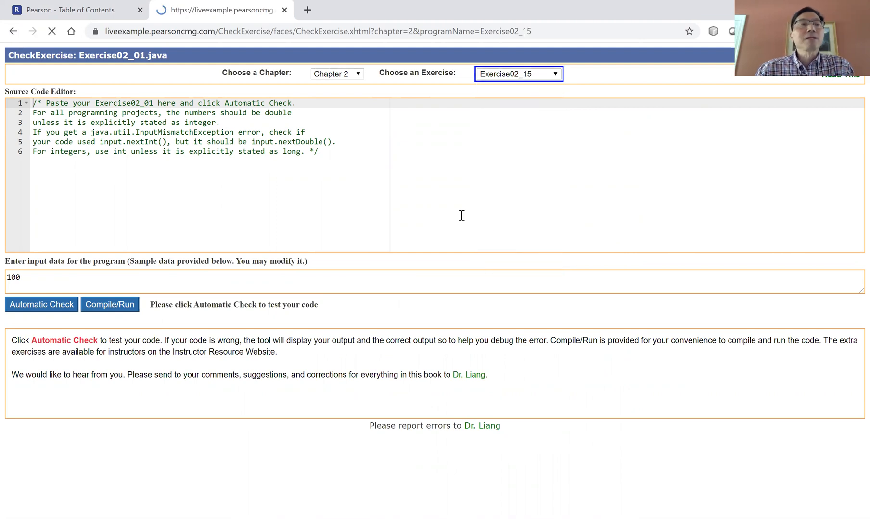
pyautogui.click(220, 10)
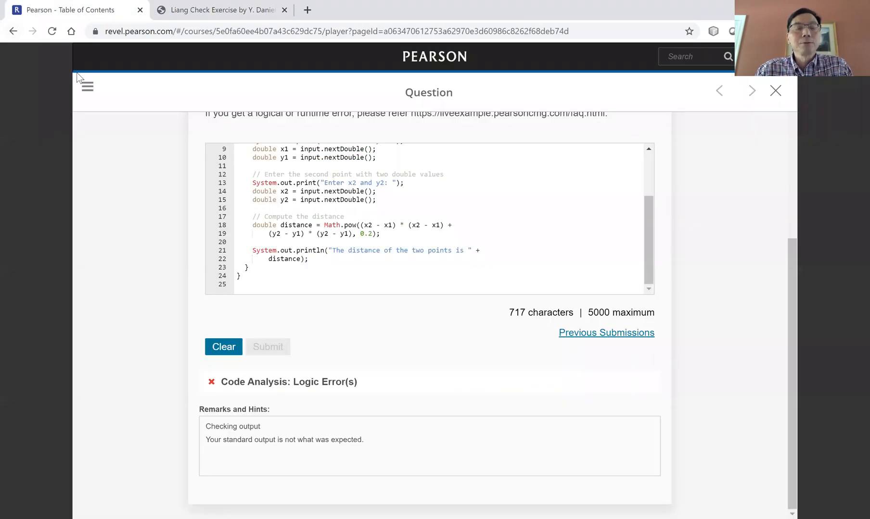
pyautogui.scroll(-3)
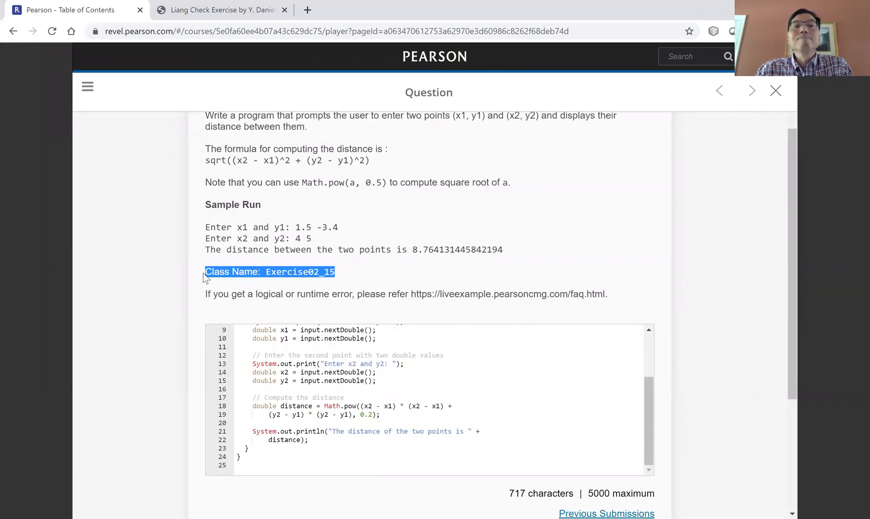
pyautogui.moveTo(175, 126)
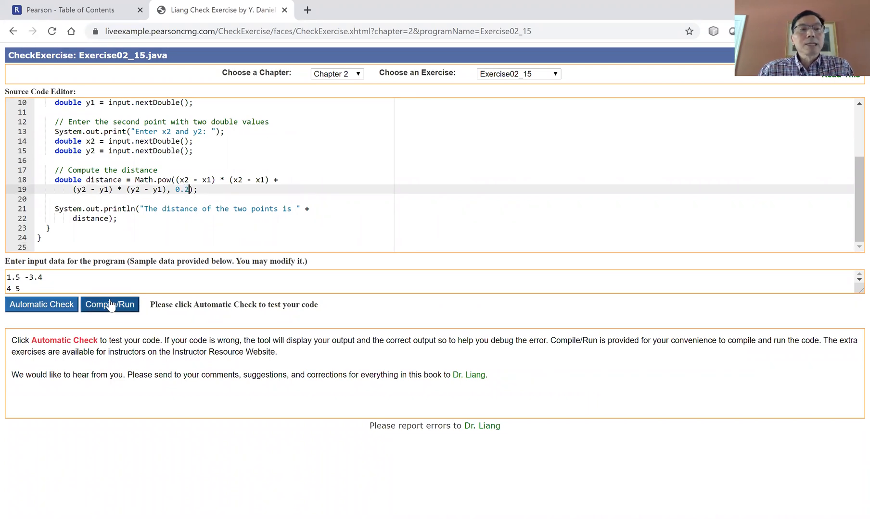
pyautogui.moveTo(41, 303)
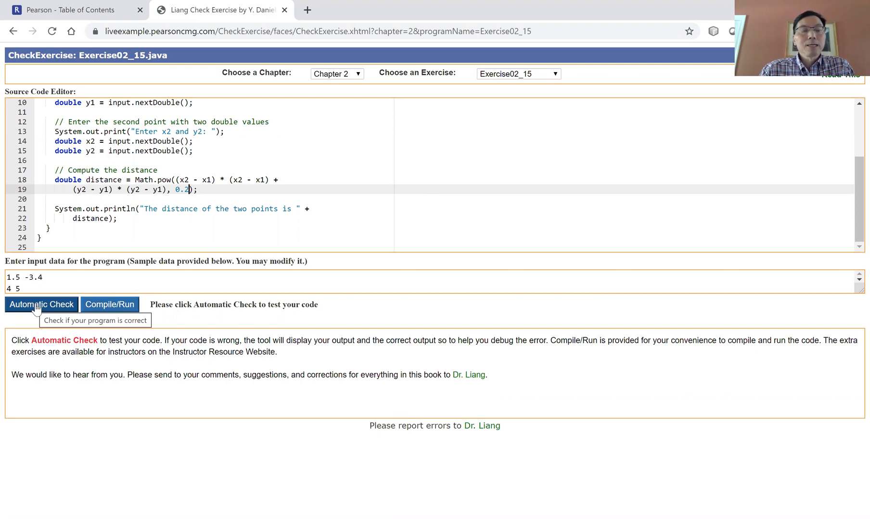
# - Run Automatic Check, revealing output 2.3827778429932 beside the correct 8.764131445842194
pyautogui.click(41, 304)
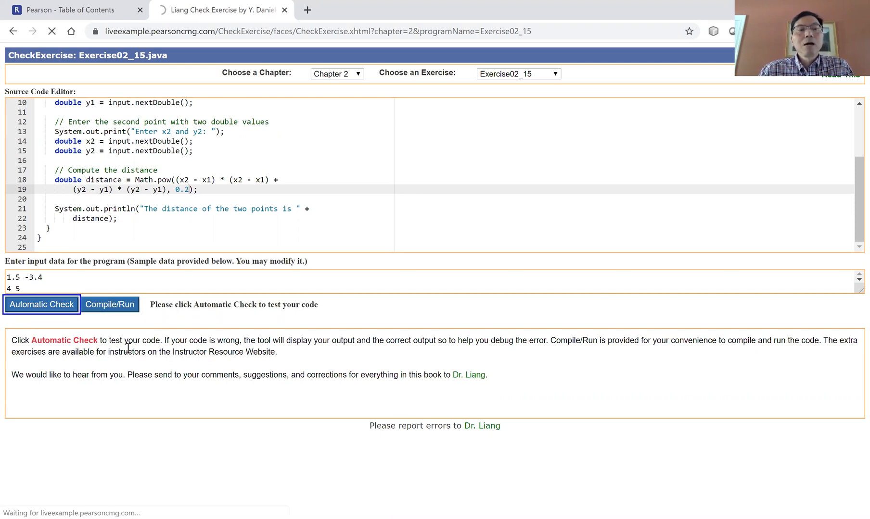
pyautogui.click(41, 304)
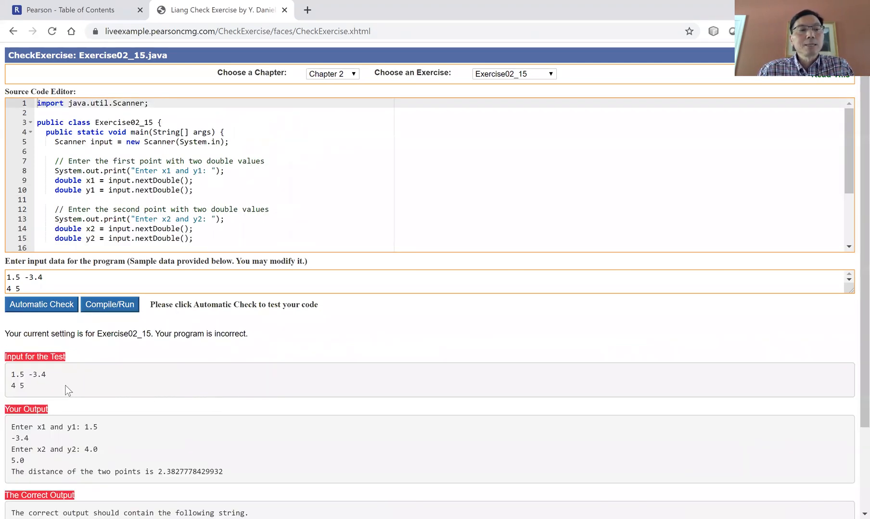
pyautogui.scroll(-3)
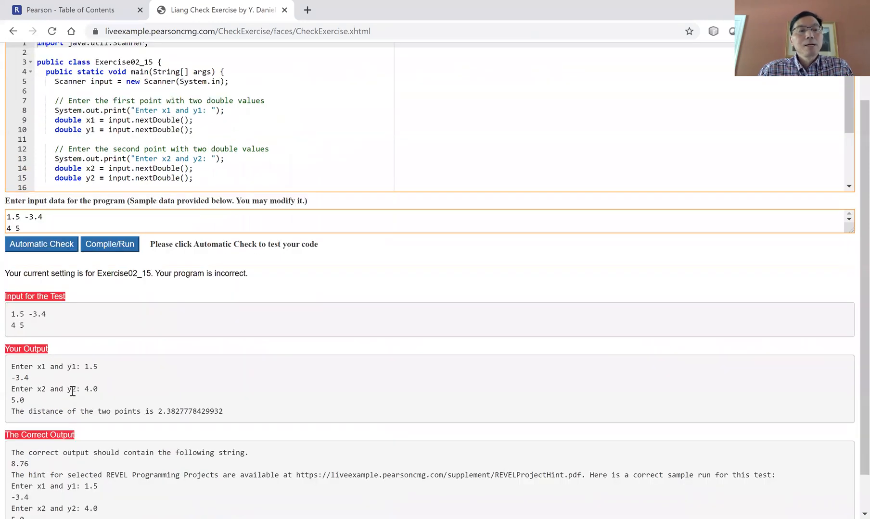
pyautogui.scroll(-3)
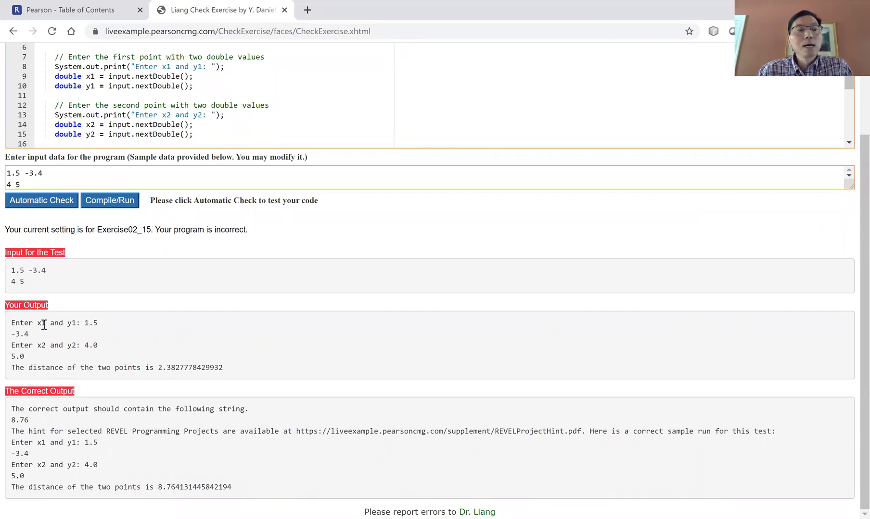
pyautogui.moveTo(112, 470)
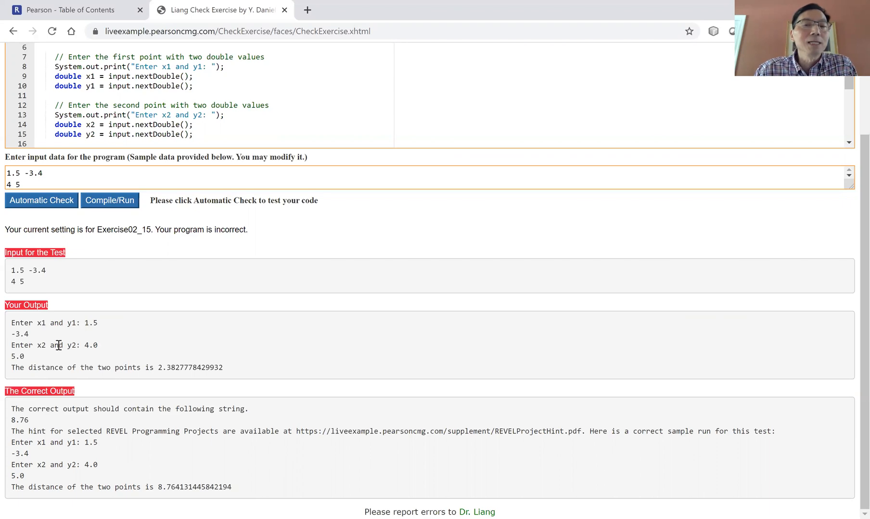
pyautogui.moveTo(186, 357)
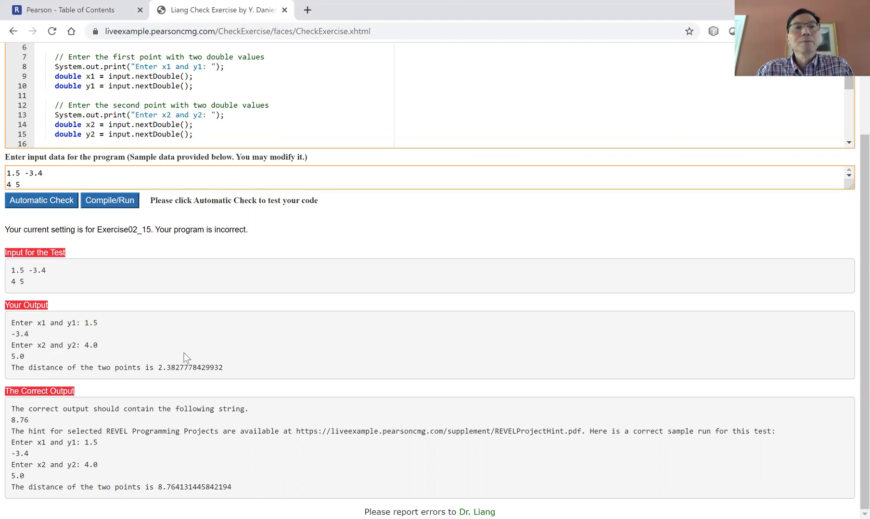
pyautogui.moveTo(328, 417)
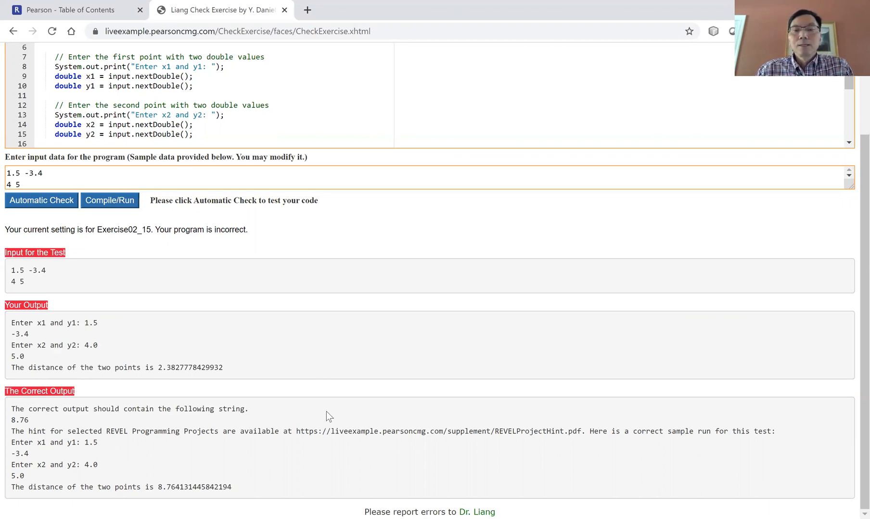